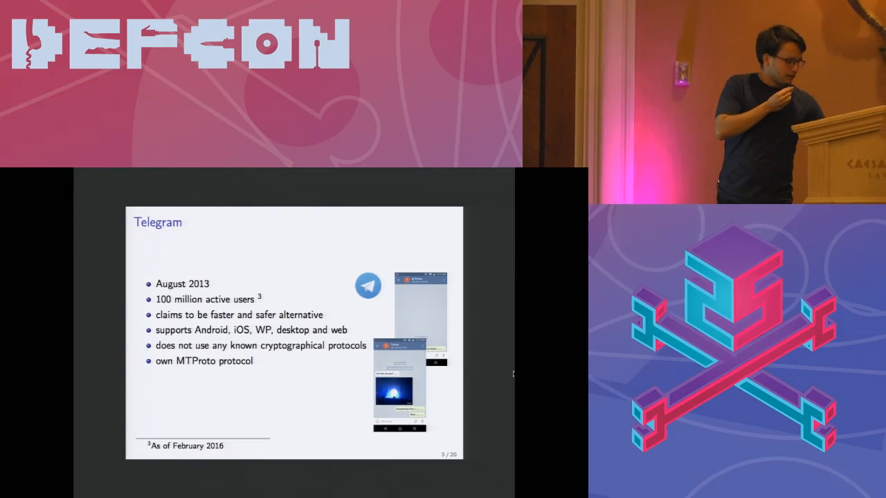
pyautogui.press('right')
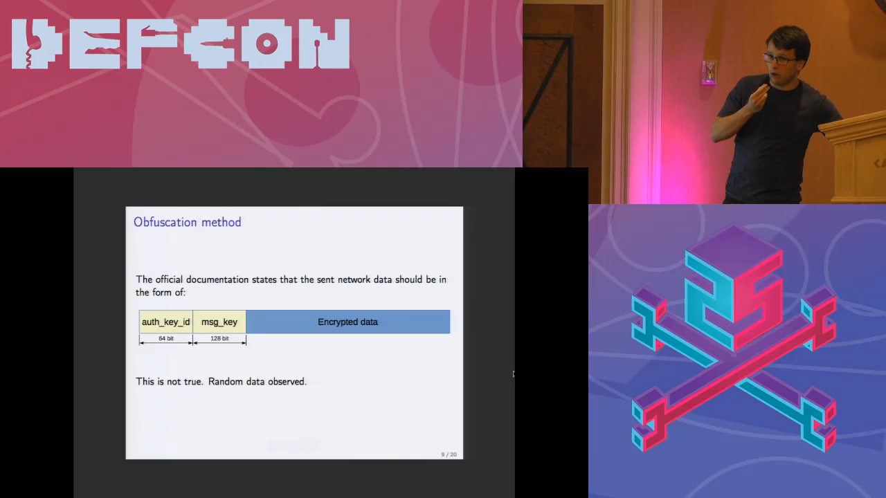
pyautogui.press('Right')
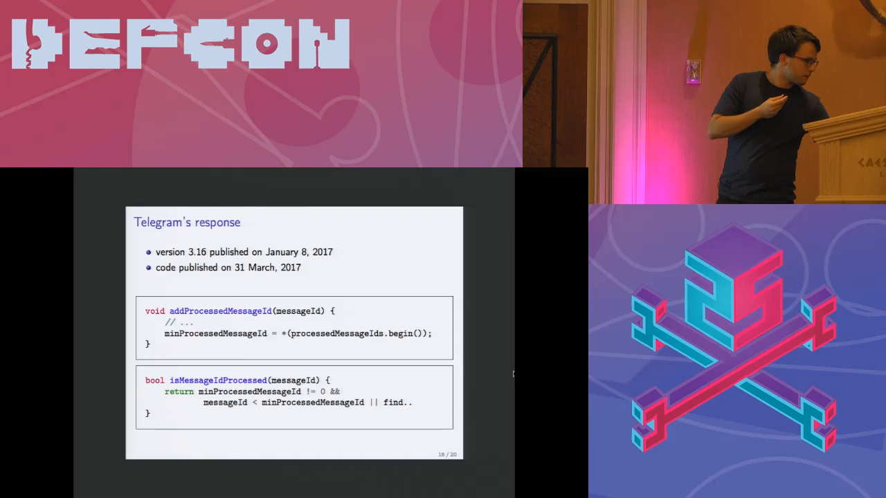
pyautogui.press('right')
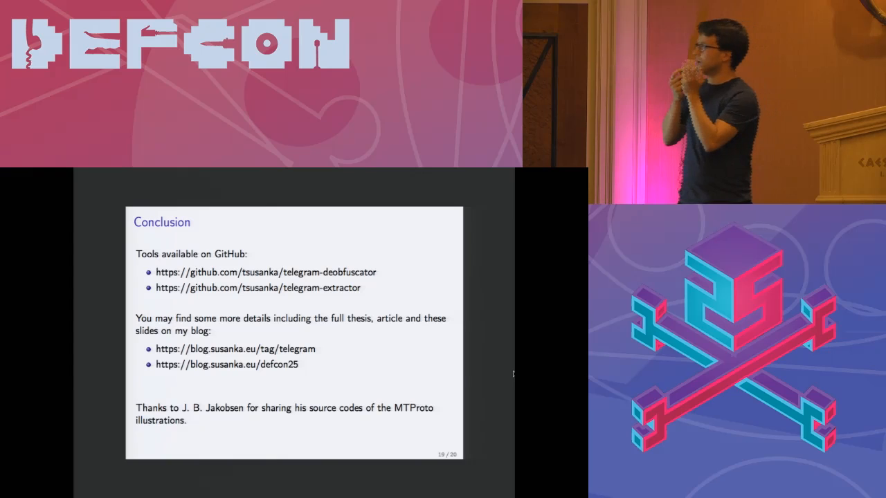